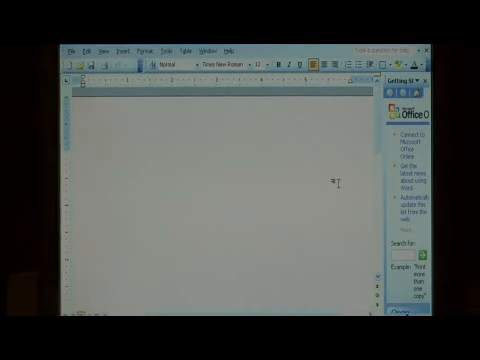
Type "This is some test text." repeatedly to fill a paragraph
text(This is some text text. This is some text text.)
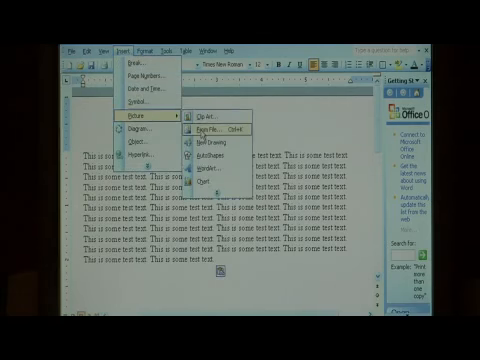
Insert the Winter picture from the Sample Pictures folder above the text
click(210, 131)
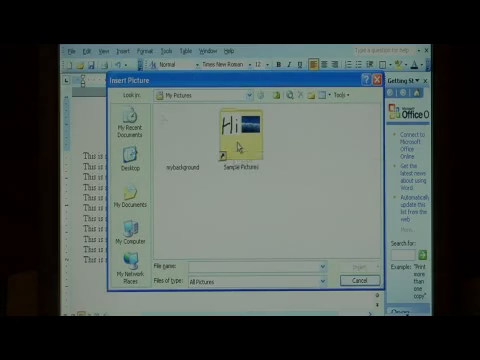
double_click(243, 145)
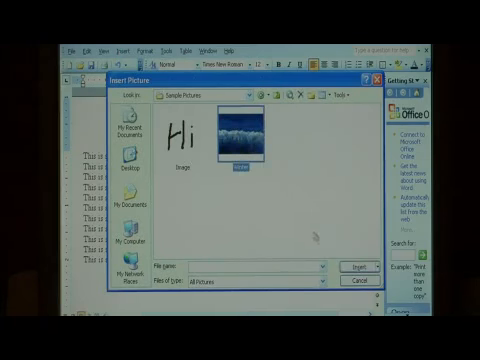
click(360, 266)
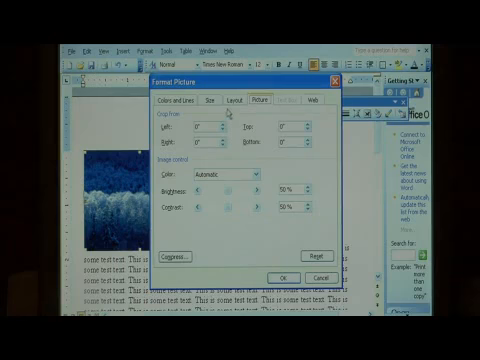
Set the winter picture's text wrapping to Square
click(215, 99)
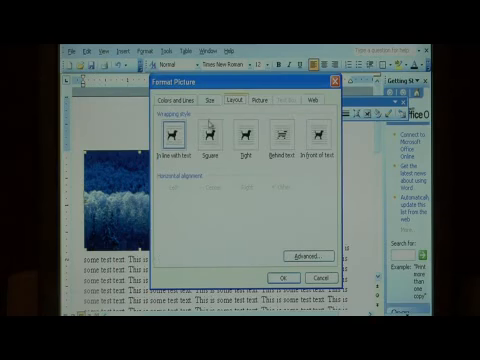
click(204, 135)
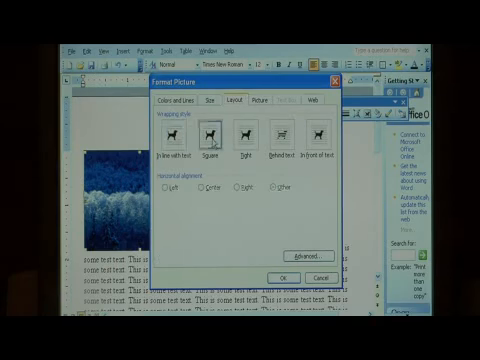